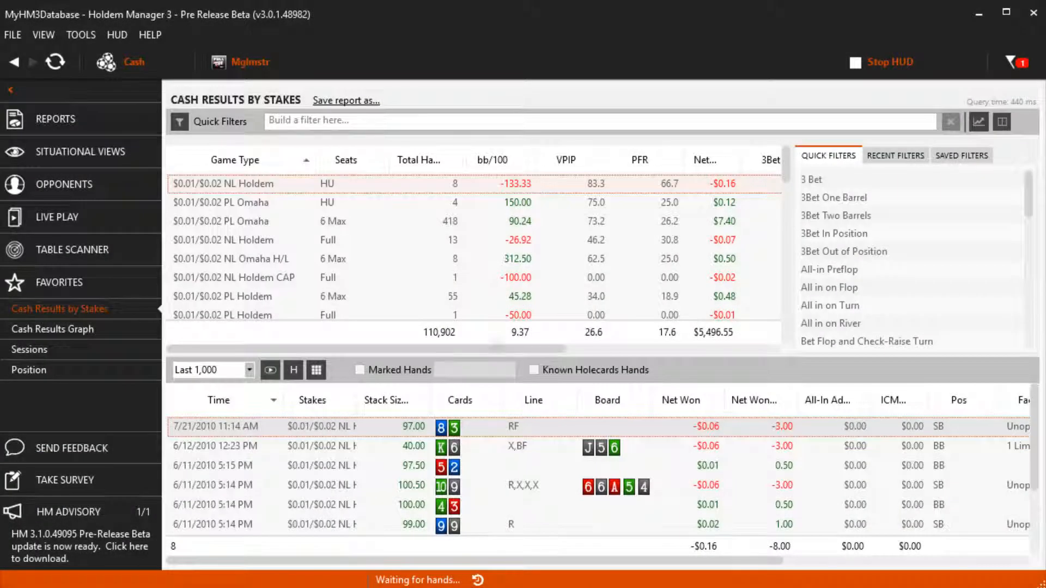
Step: Open Settings from the TOOLS menu
{"action": "left_click", "coordinate": [81, 35]}
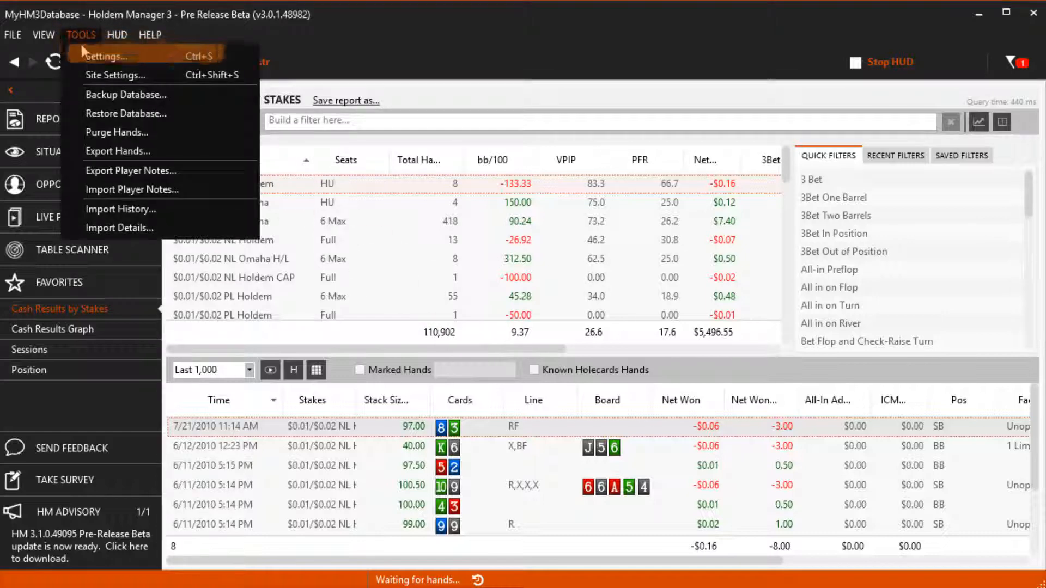
{"action": "left_click", "coordinate": [105, 56]}
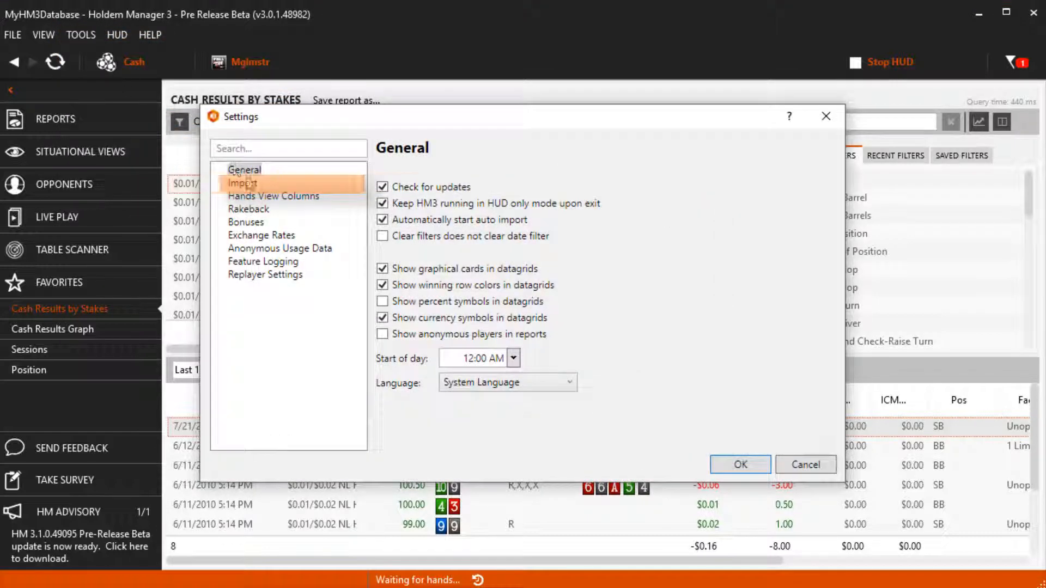
Step: Show the Import settings page and open the HM3Archive folder in File Explorer
{"action": "left_click", "coordinate": [242, 183]}
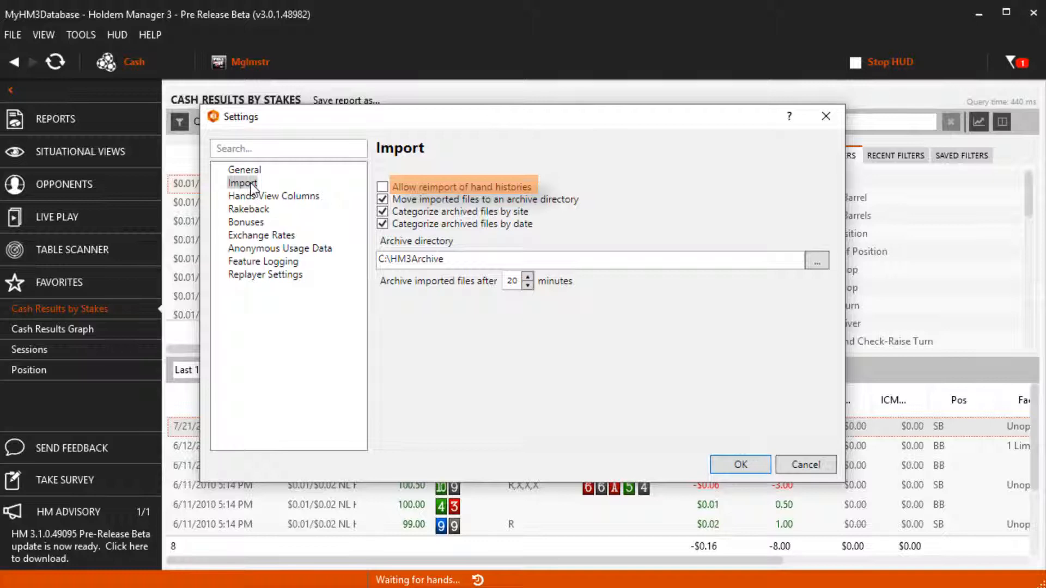
{"action": "mouse_move", "coordinate": [273, 556]}
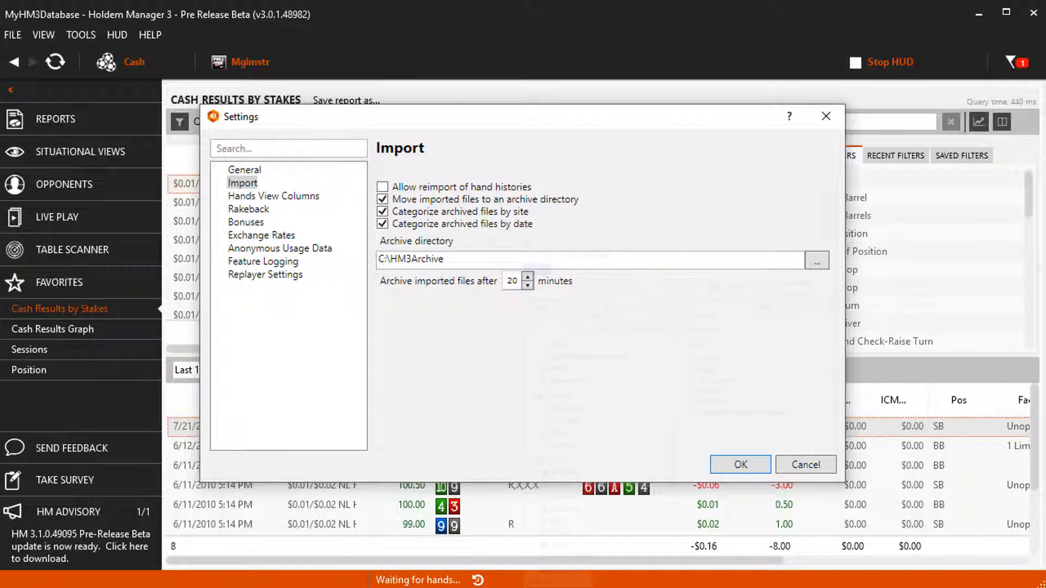
{"action": "left_click", "coordinate": [815, 259]}
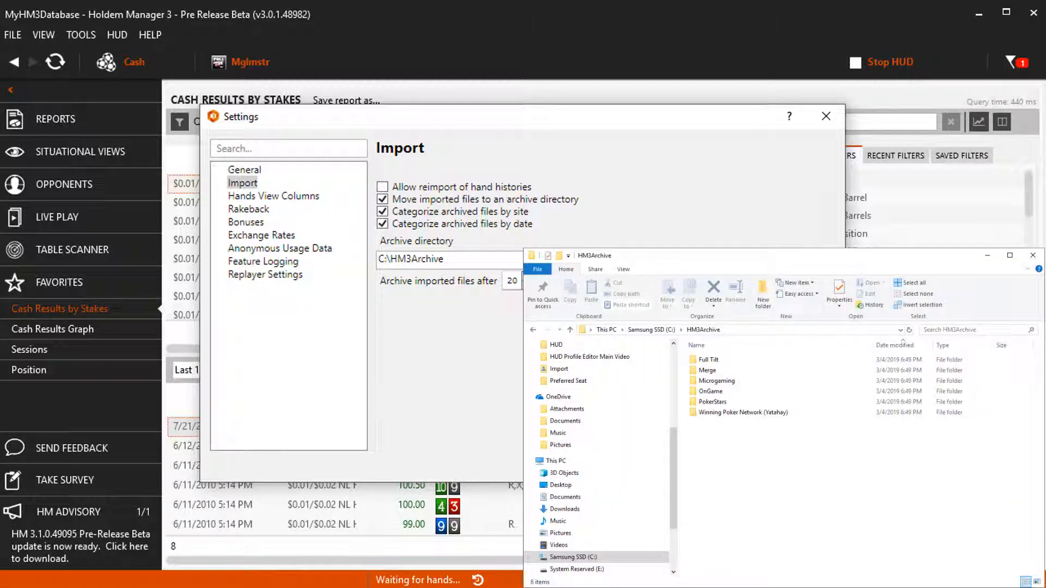